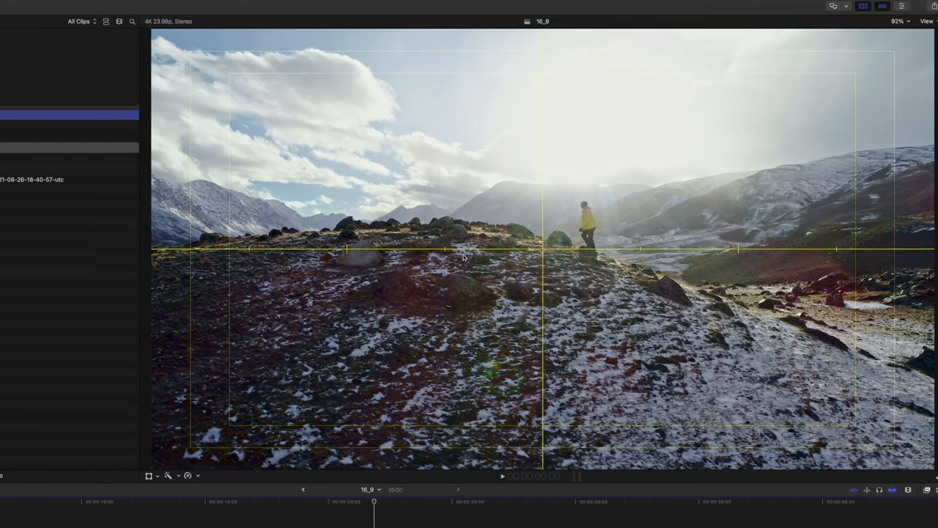
Hide Title/Action Safe Zones and show the 16_9 RoThirds custom overlay in the viewer.
click(926, 20)
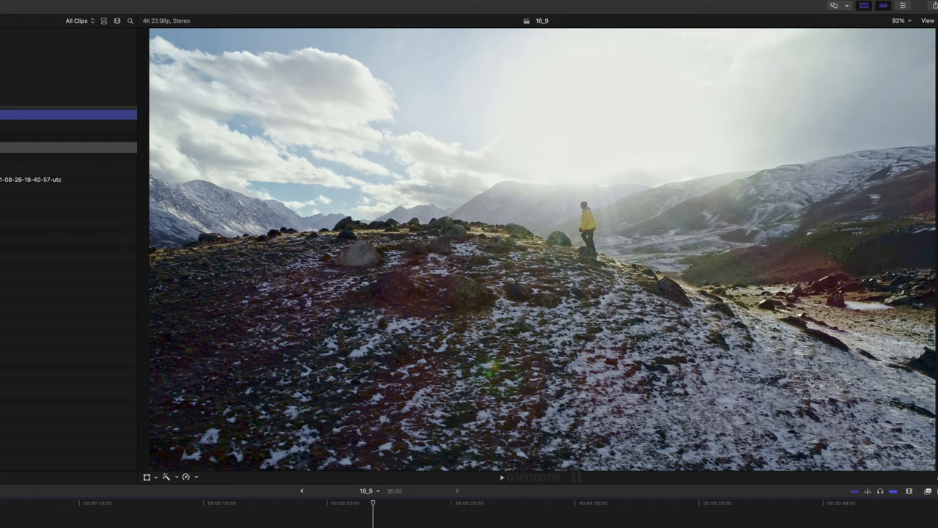
click(927, 20)
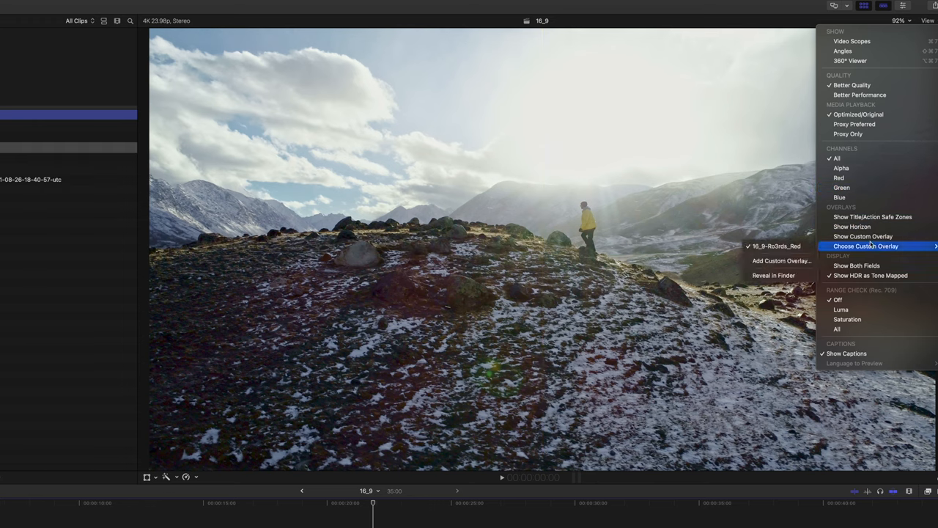
mouse_move(862, 236)
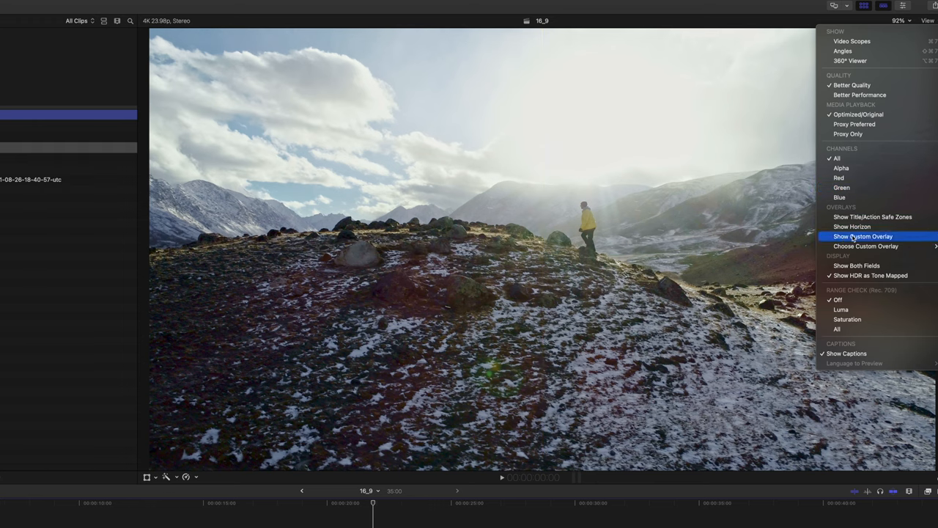
click(864, 236)
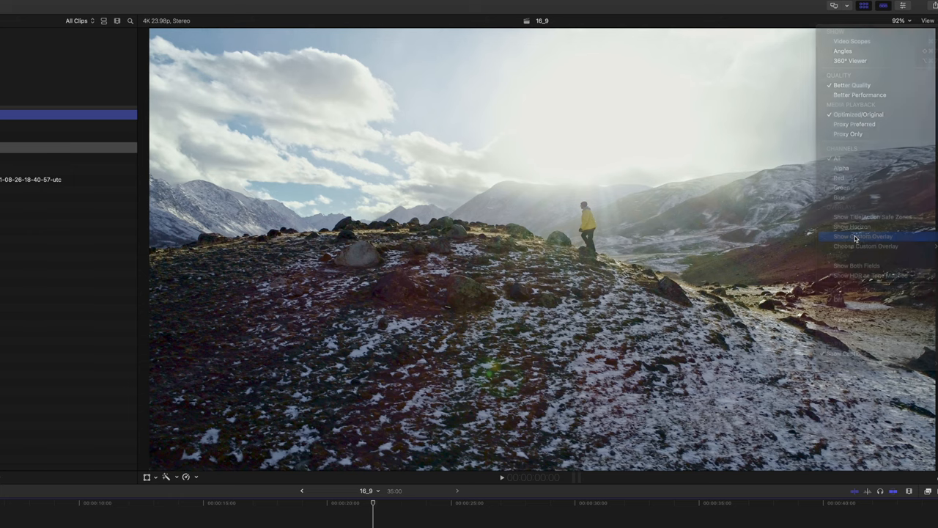
click(864, 236)
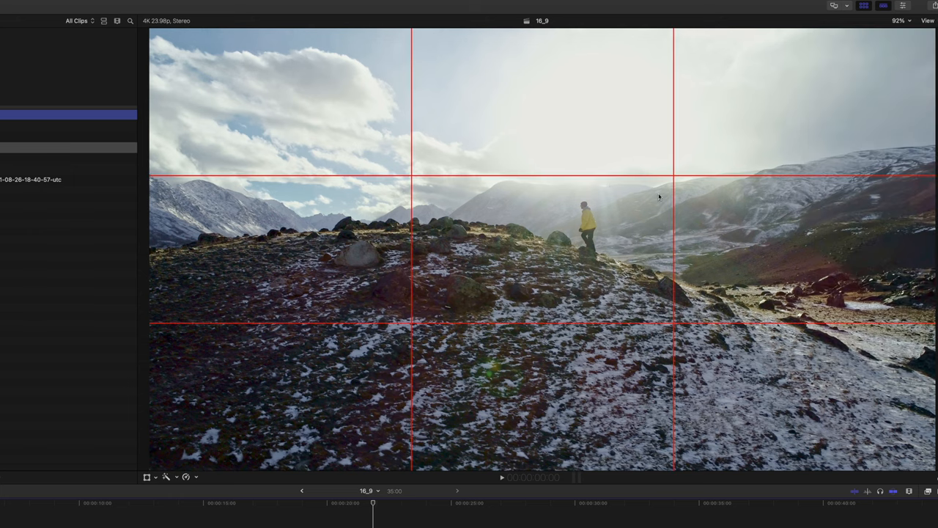
click(926, 20)
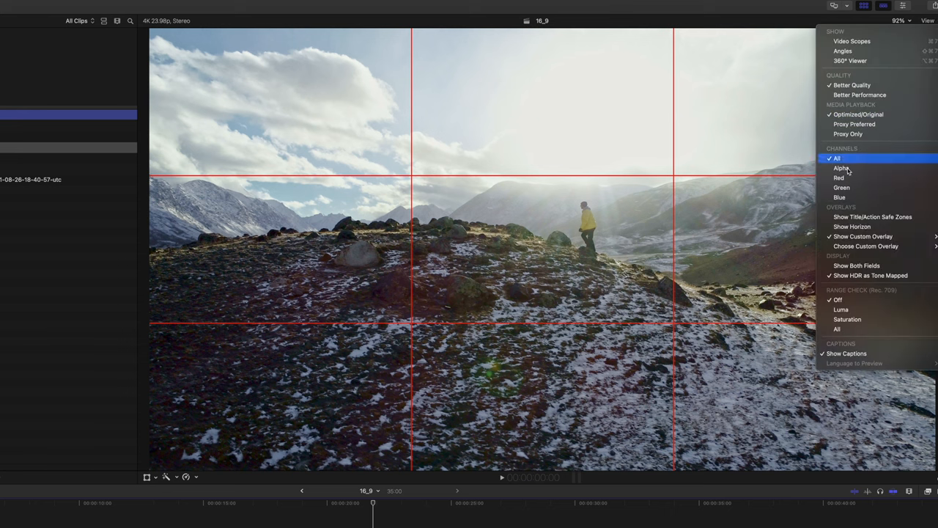
mouse_move(862, 236)
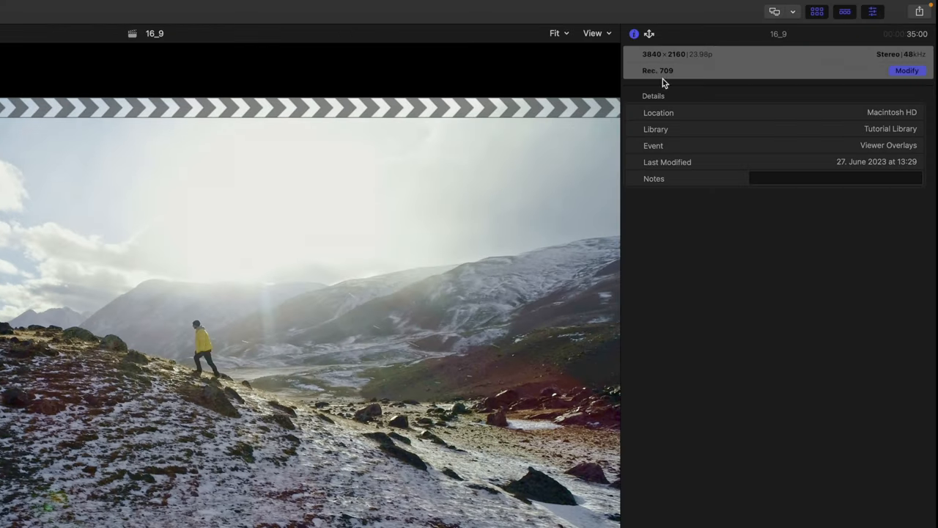
mouse_move(662, 62)
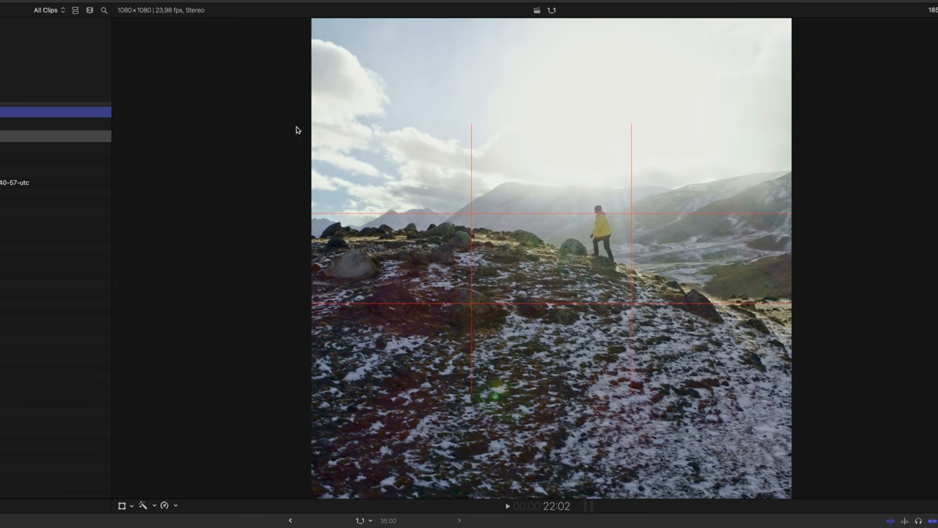
mouse_move(293, 356)
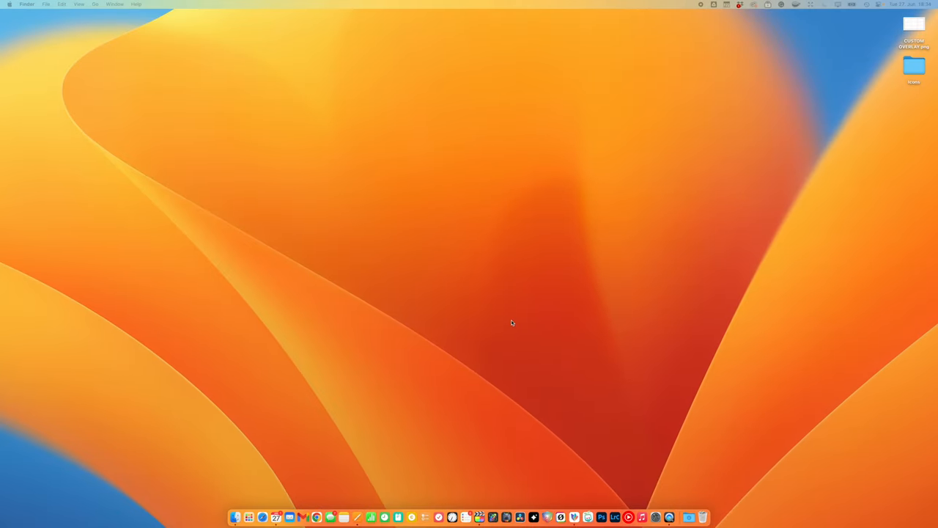
Create a new 3840 × 2160 px Photoshop document with Transparent background contents.
click(601, 516)
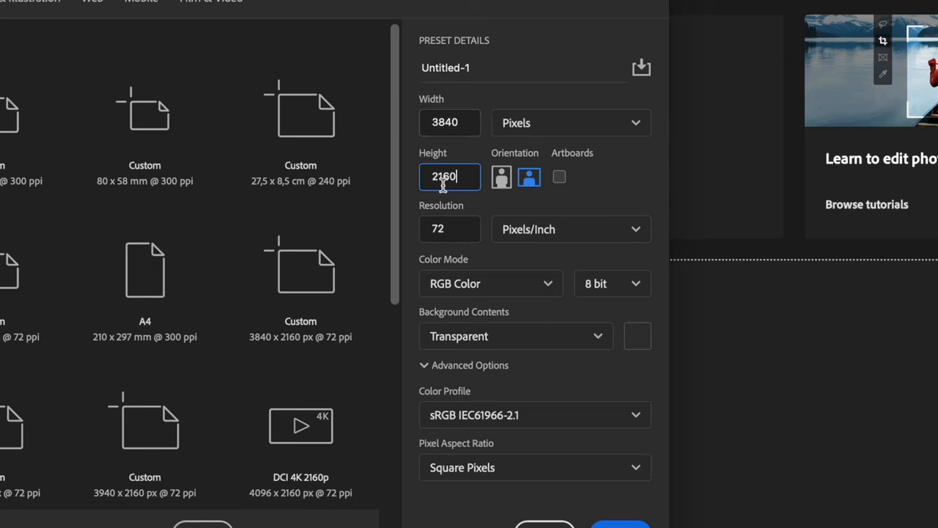
mouse_move(469, 258)
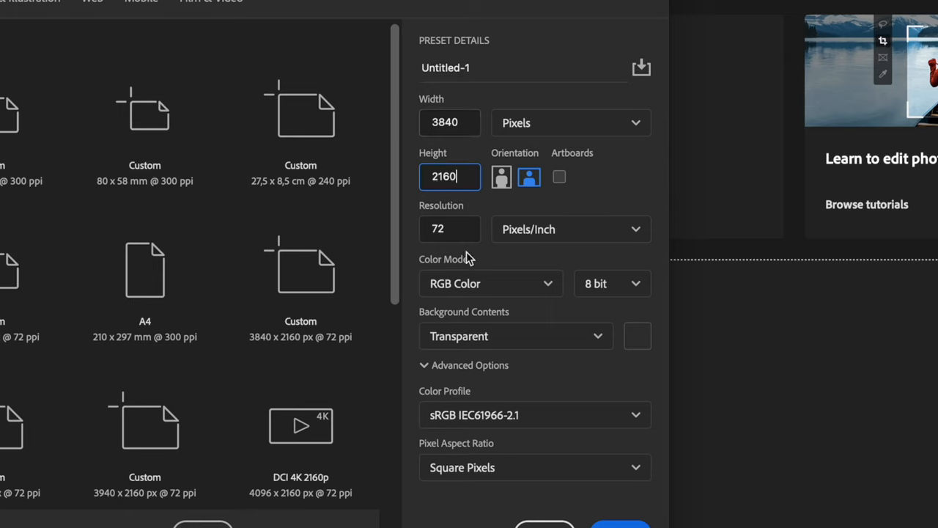
click(516, 335)
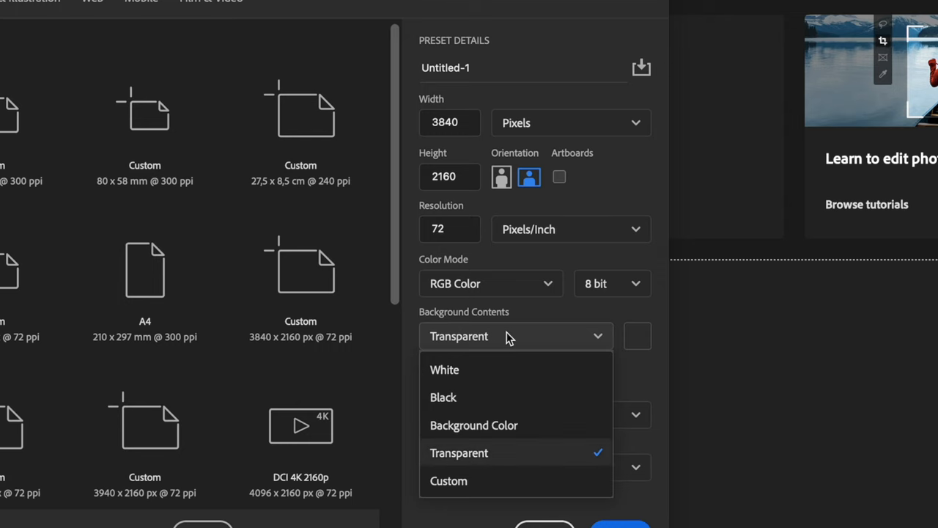
mouse_move(462, 458)
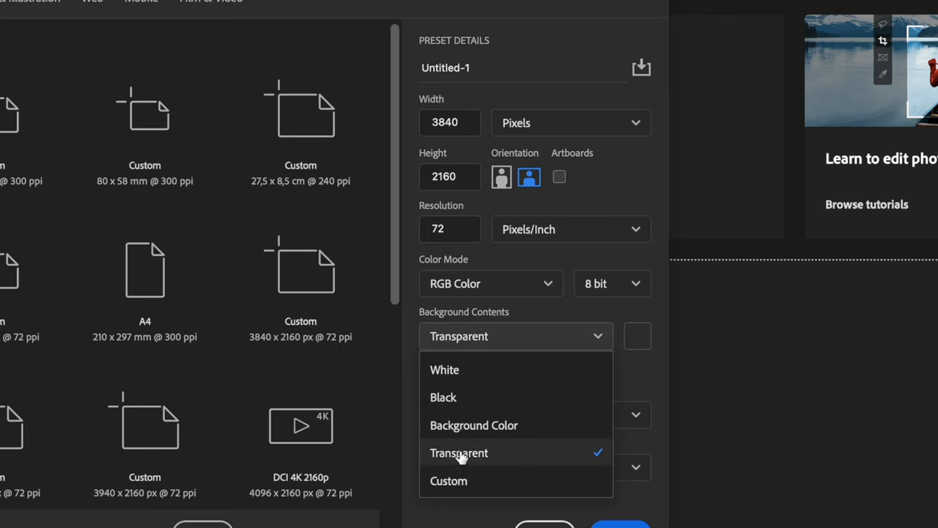
click(459, 452)
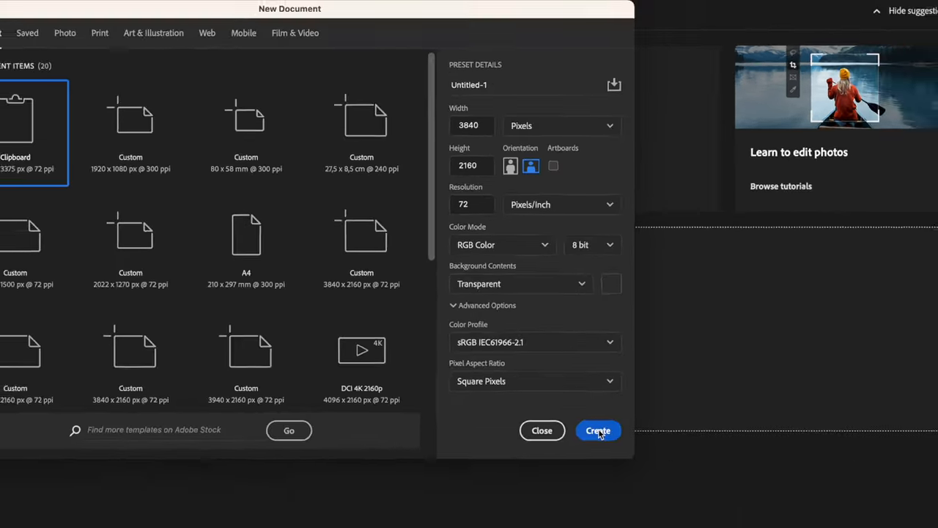
click(598, 431)
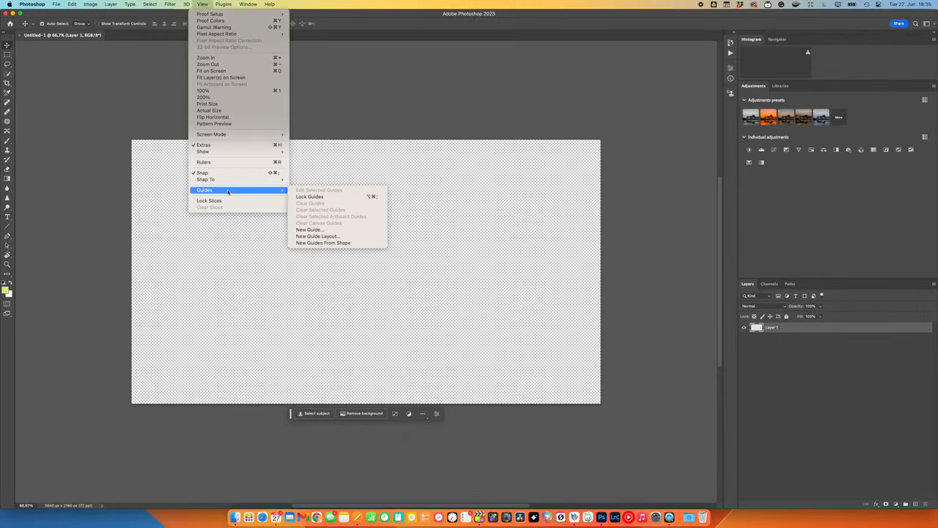
Apply a three-by-three guide layout and draw a red line along the top-third guide.
click(318, 236)
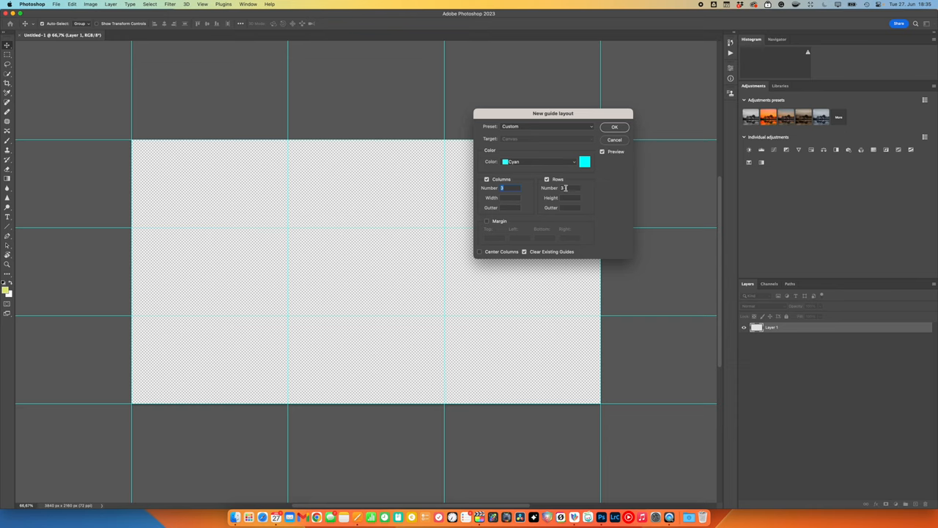
click(614, 126)
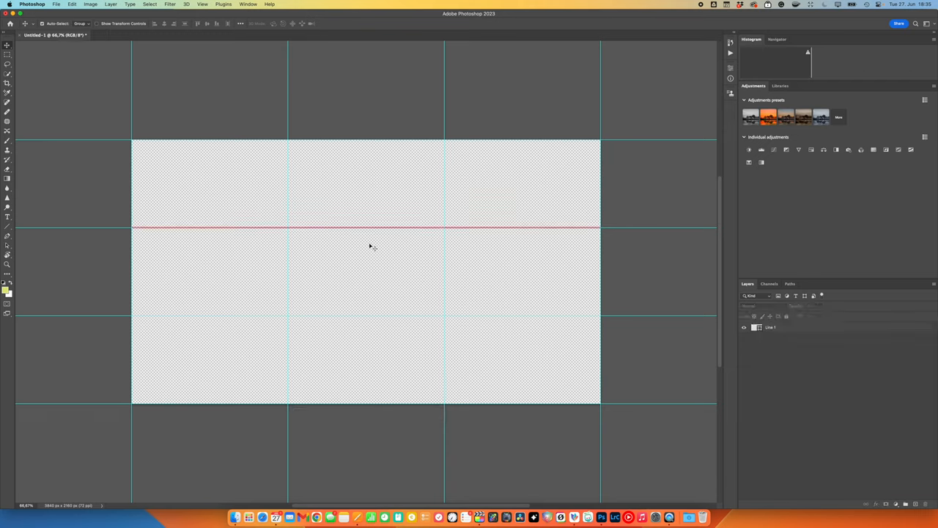
mouse_move(359, 246)
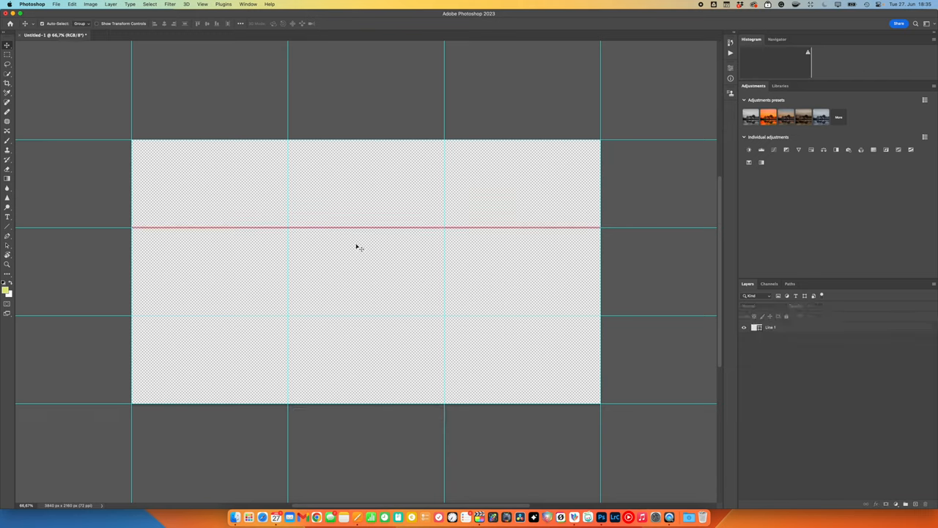
mouse_move(383, 242)
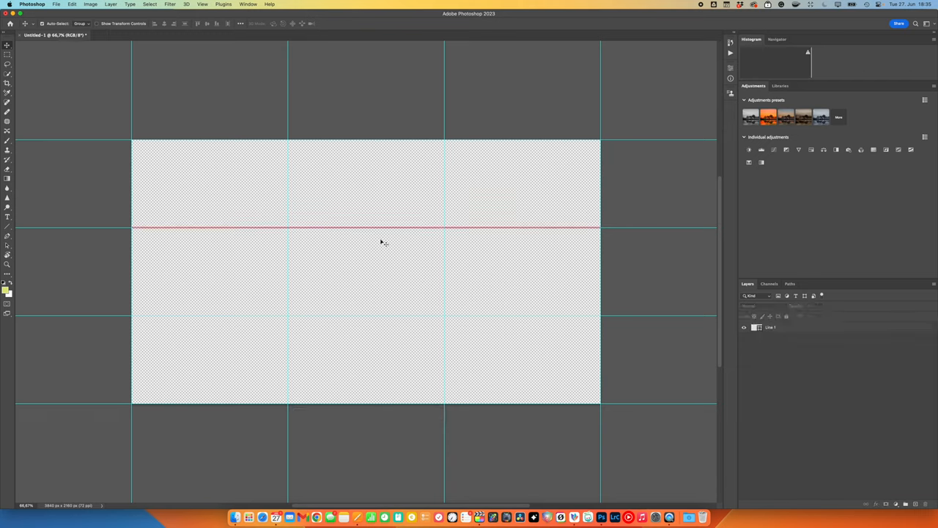
click(56, 5)
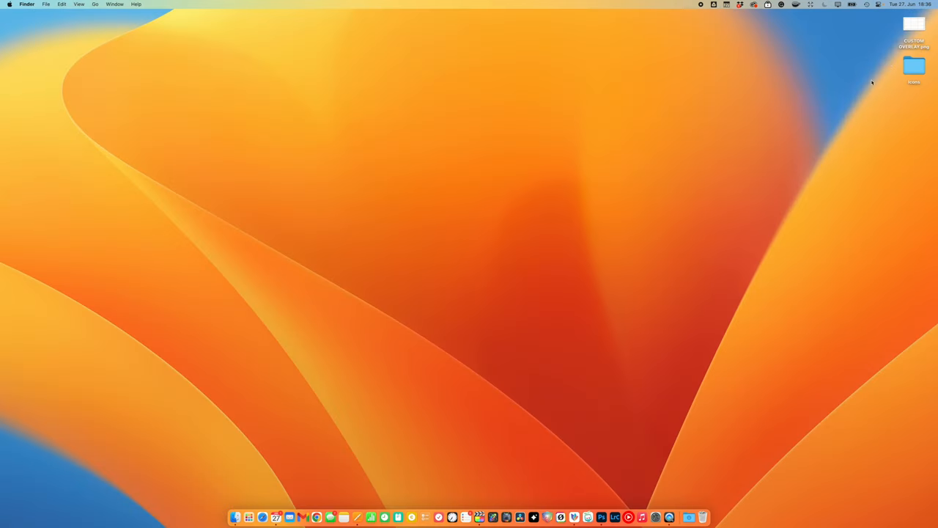
Switch from the desktop back to Final Cut Pro showing the red rule-of-thirds overlay.
double_click(914, 27)
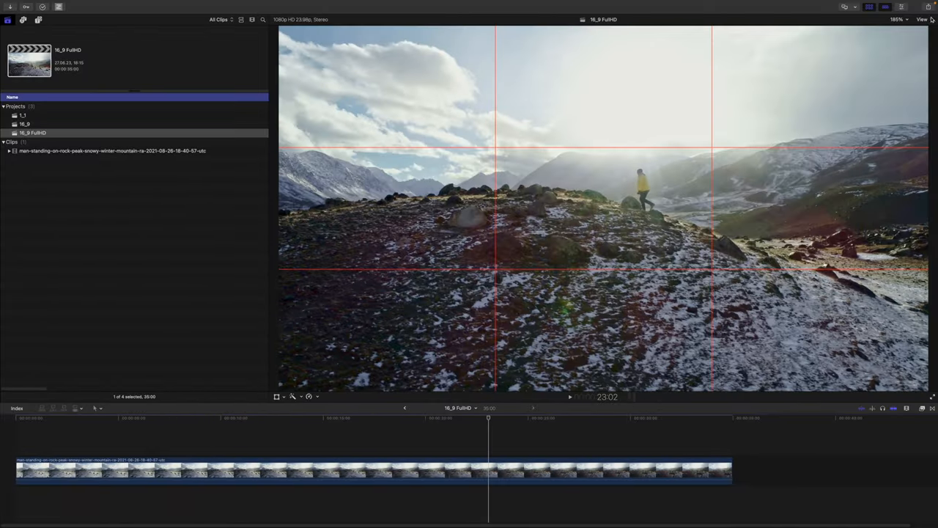
Reveal the current custom overlay PNG in its Custom Overlays folder in Finder.
click(922, 19)
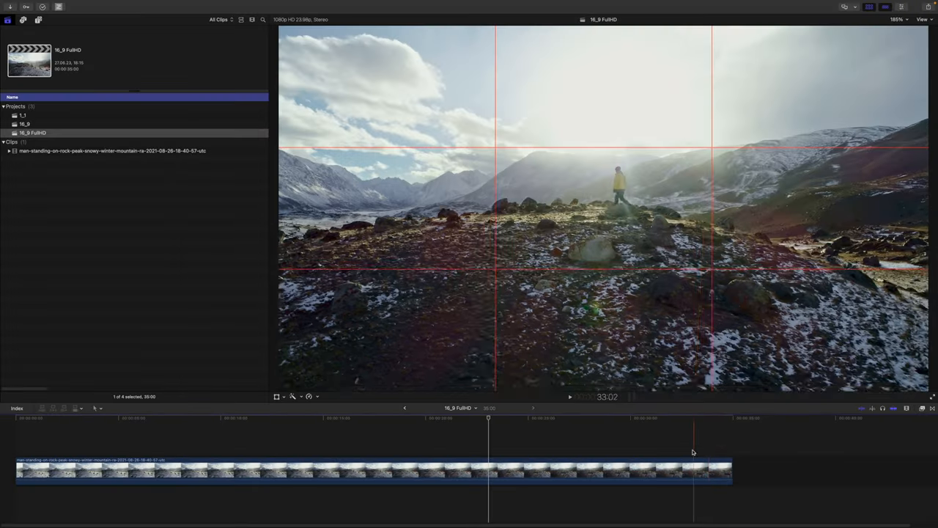
click(923, 19)
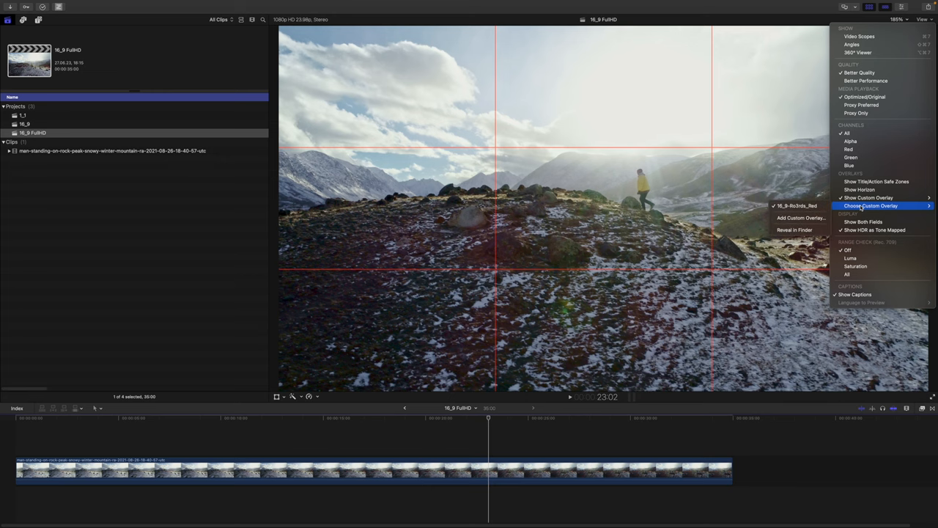
click(795, 229)
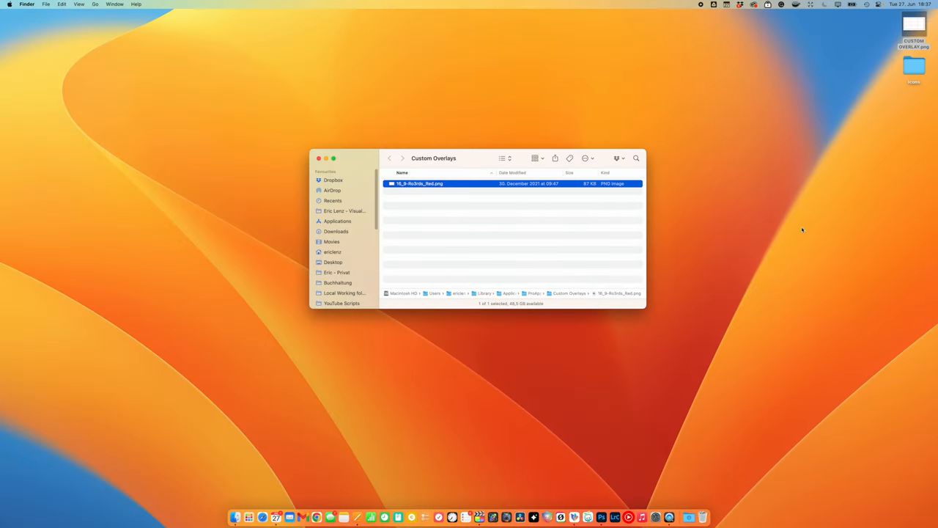
Close the window and navigate via the Go menu to the hidden Library folder.
click(472, 229)
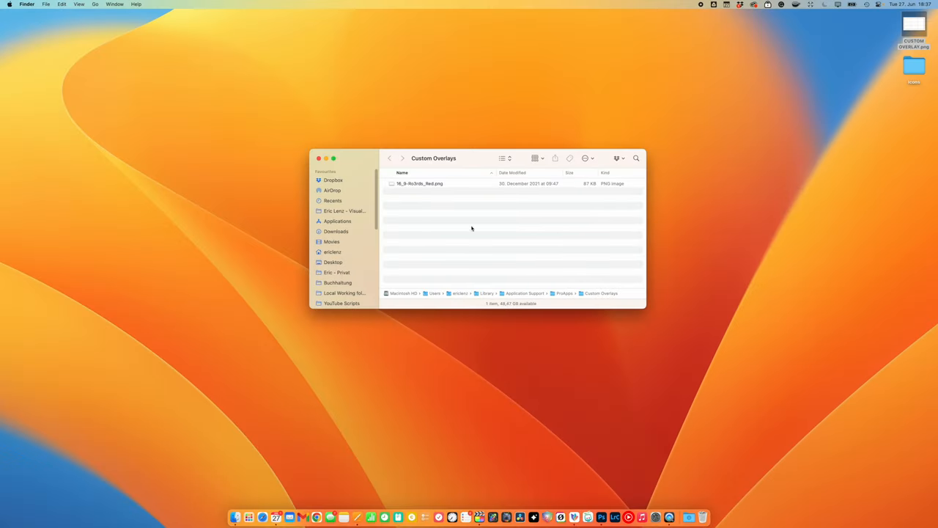
click(318, 158)
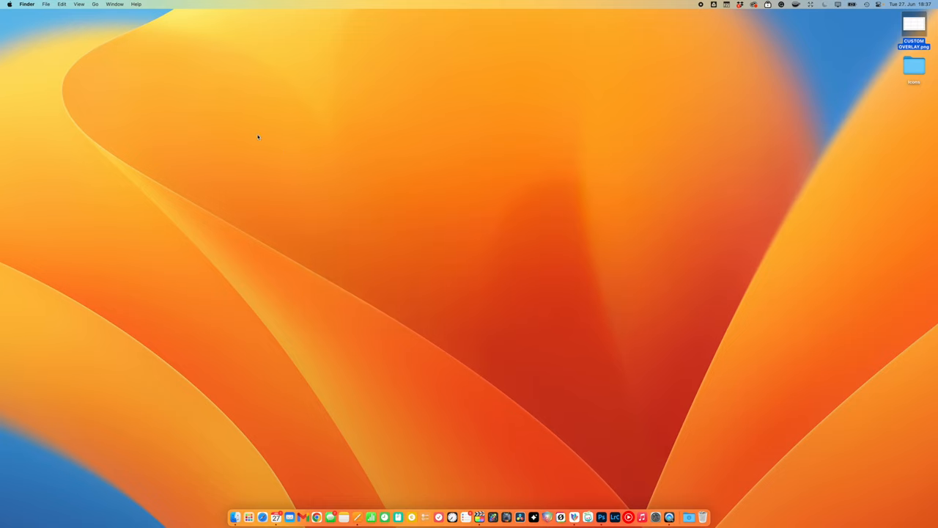
mouse_move(173, 435)
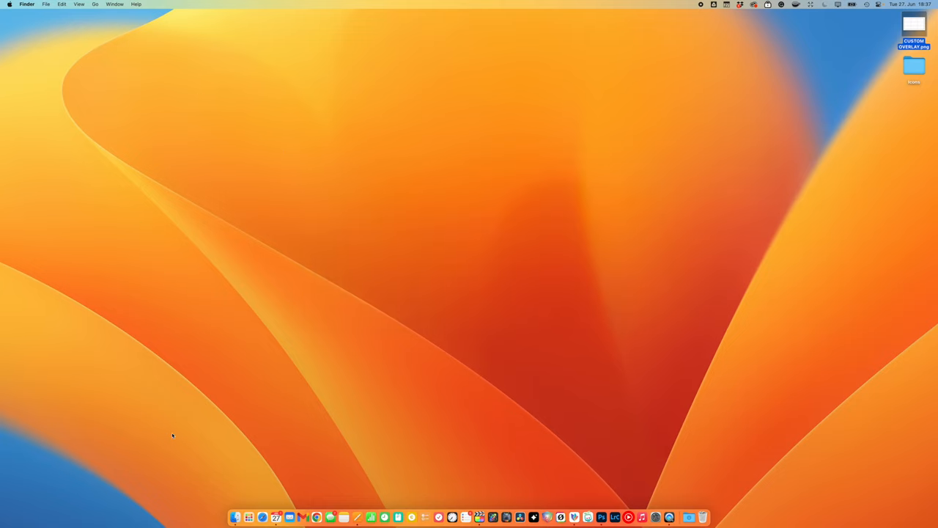
click(95, 5)
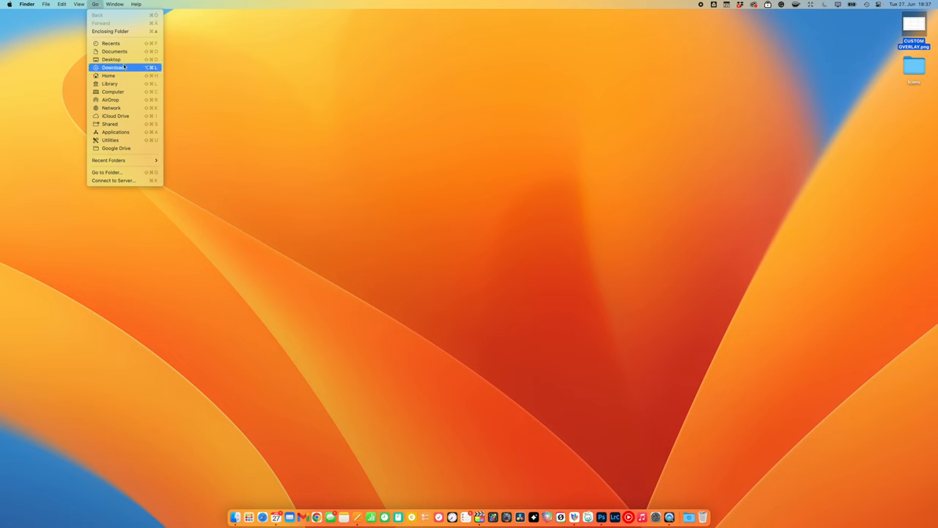
key(alt)
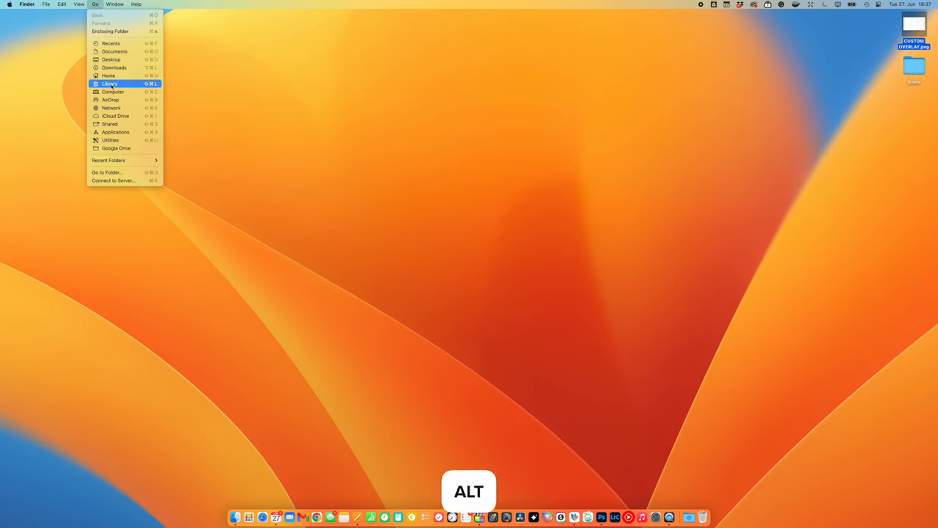
click(108, 82)
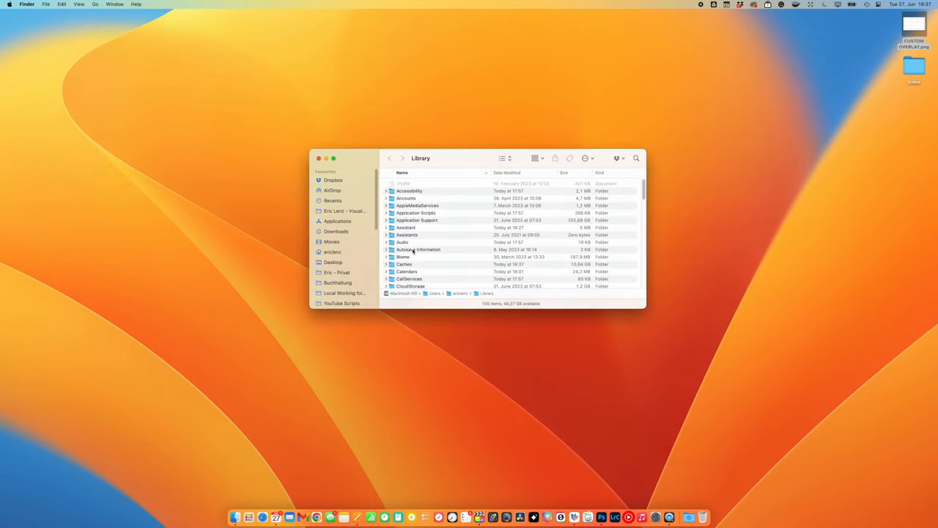
Drag the desktop overlay PNG into Application Support's Custom Overlays folder for Final Cut Pro.
double_click(416, 220)
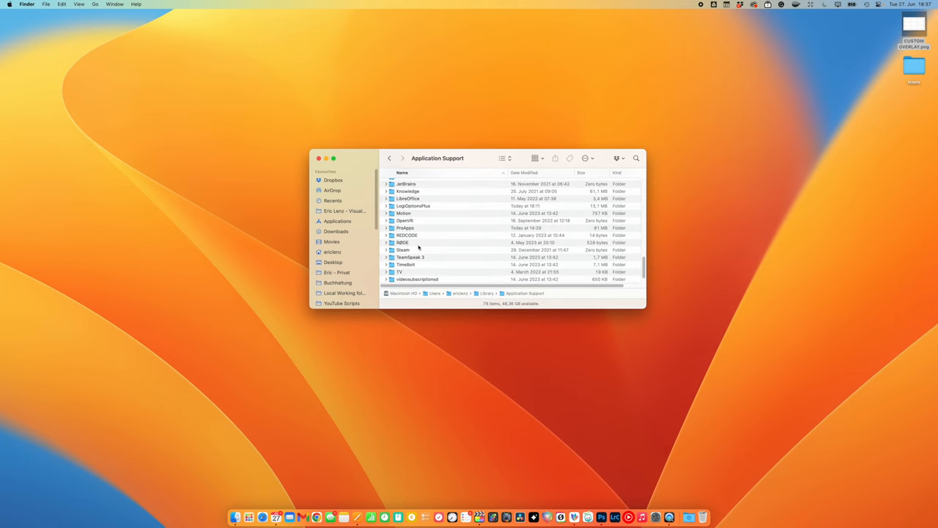
double_click(405, 228)
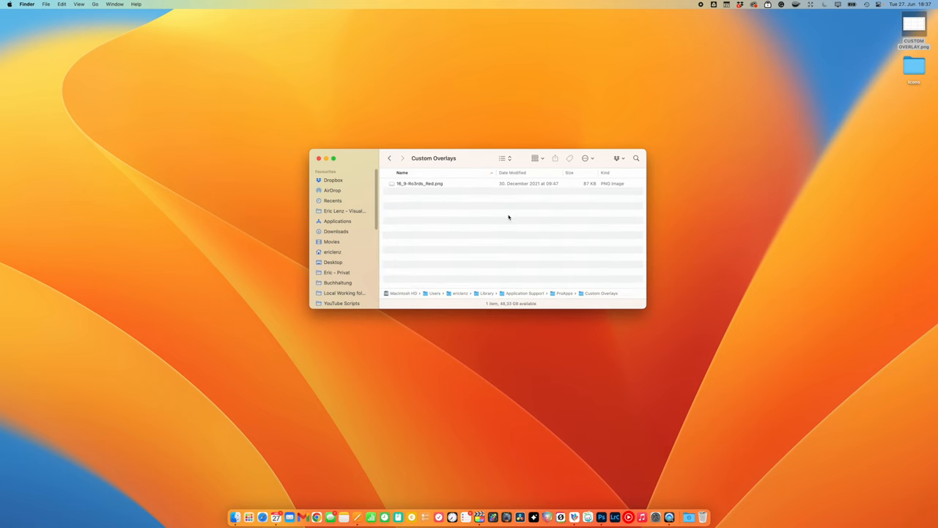
drag(915, 29, 513, 190)
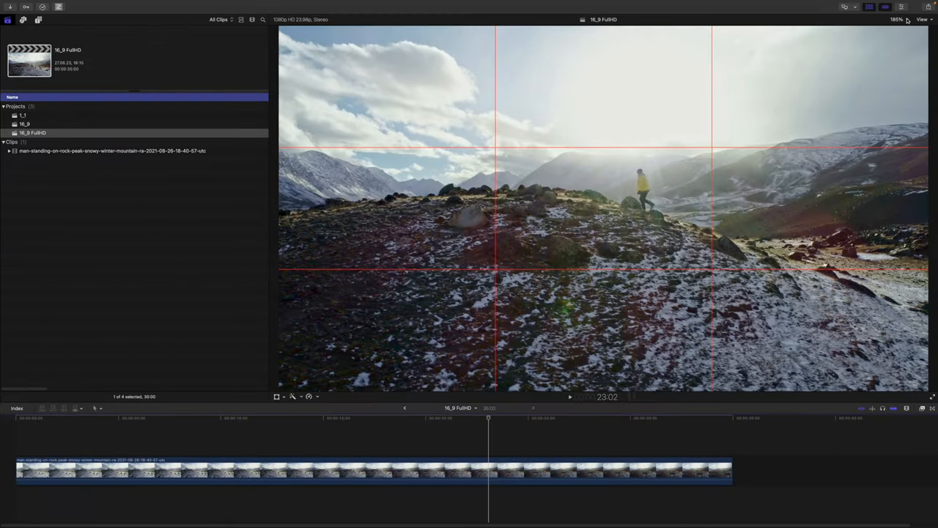
click(924, 19)
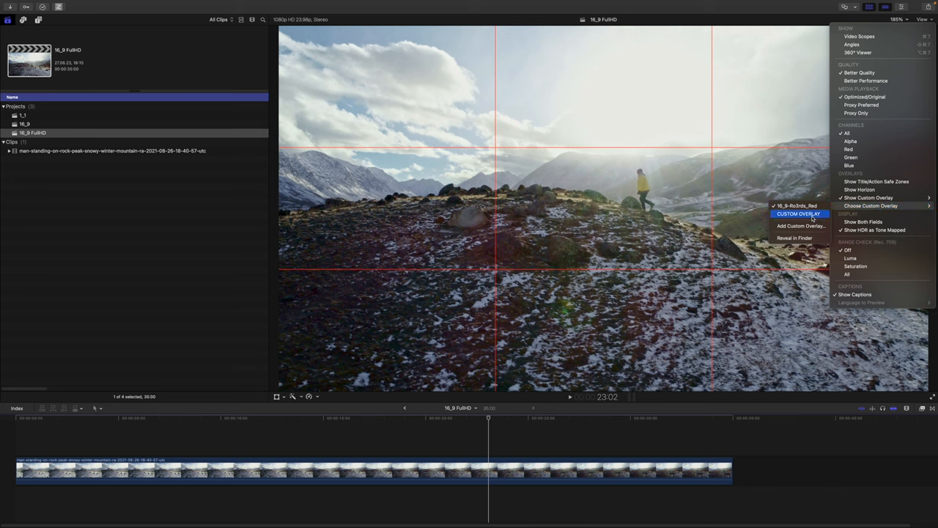